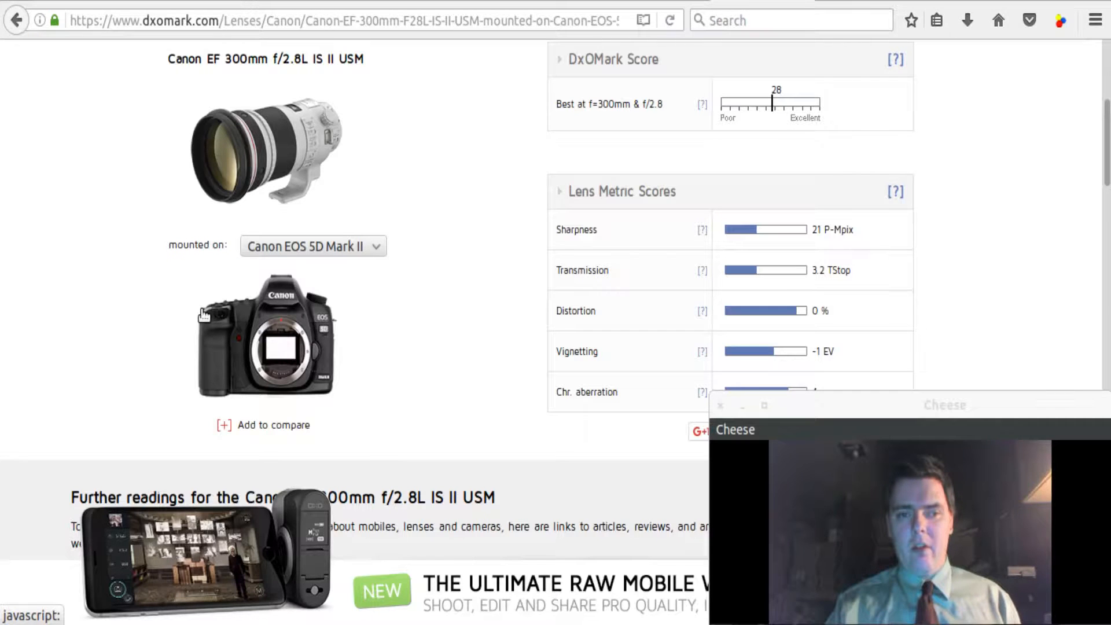
mouse_move(184, 140)
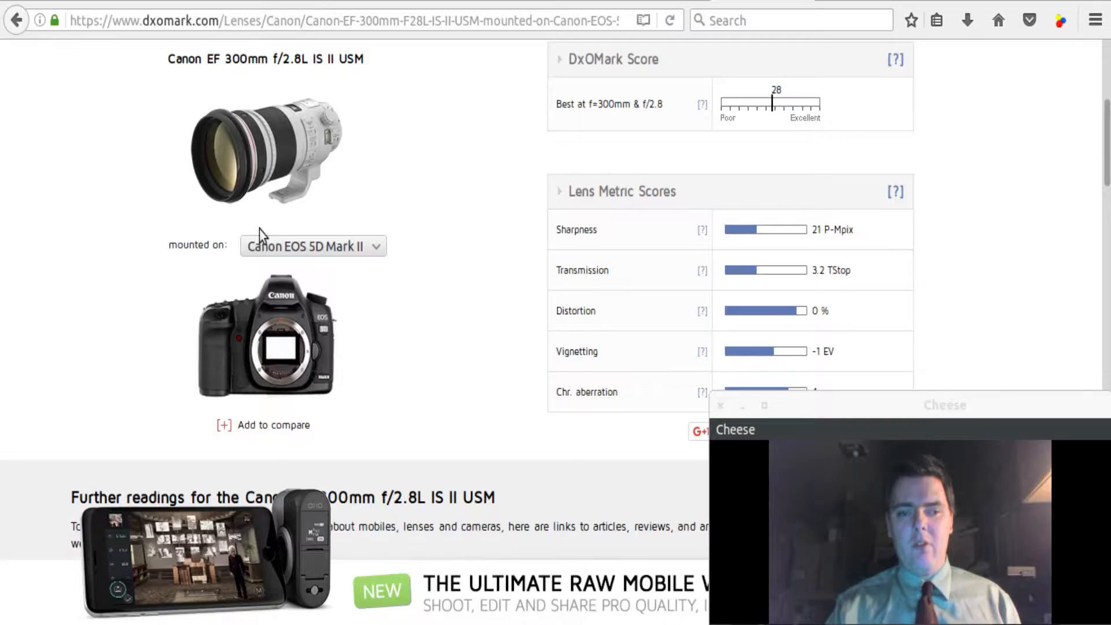
mouse_move(507, 198)
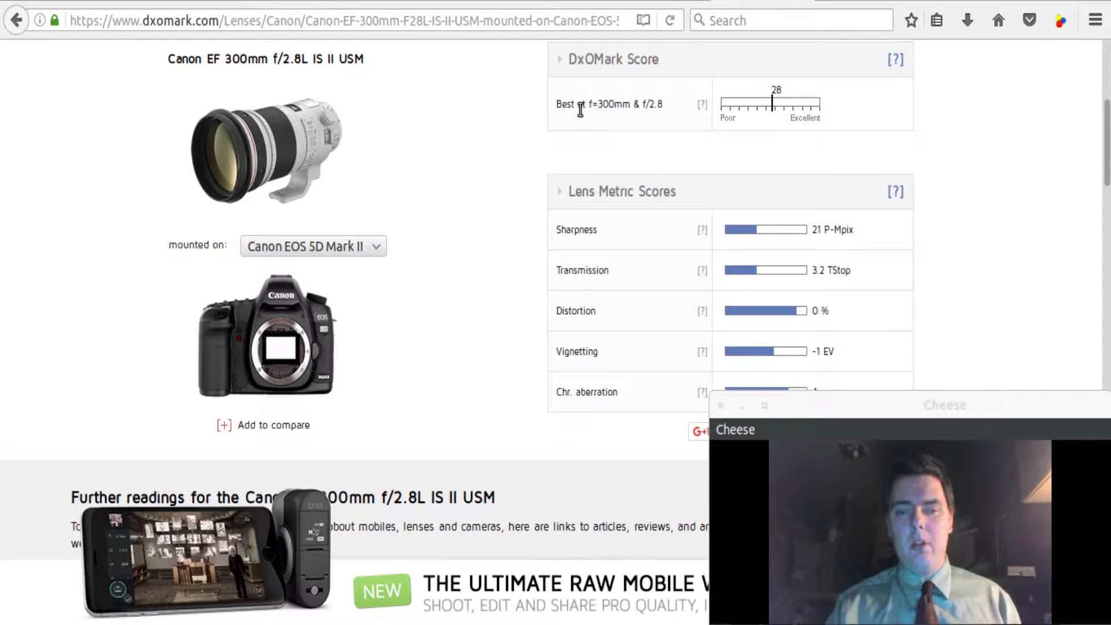
mouse_move(618, 129)
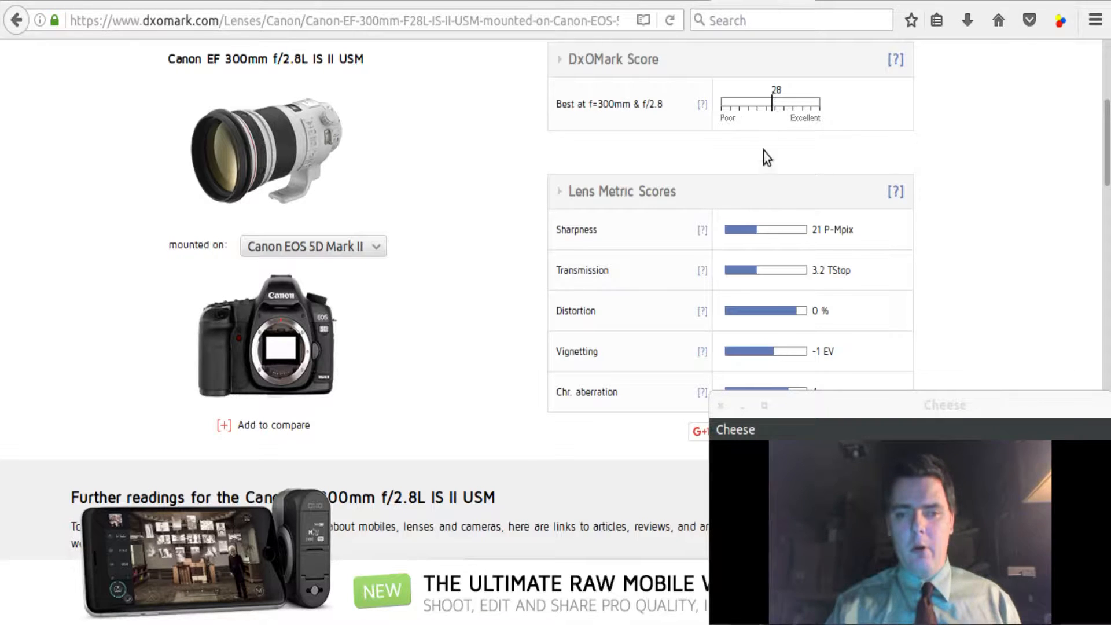
mouse_move(779, 252)
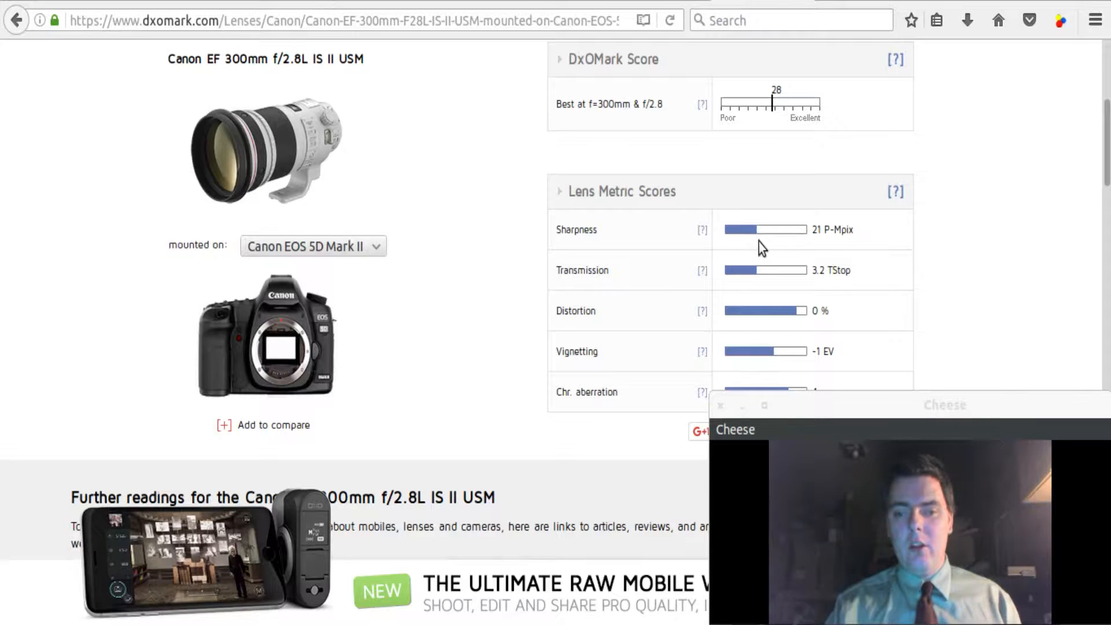
mouse_move(762, 237)
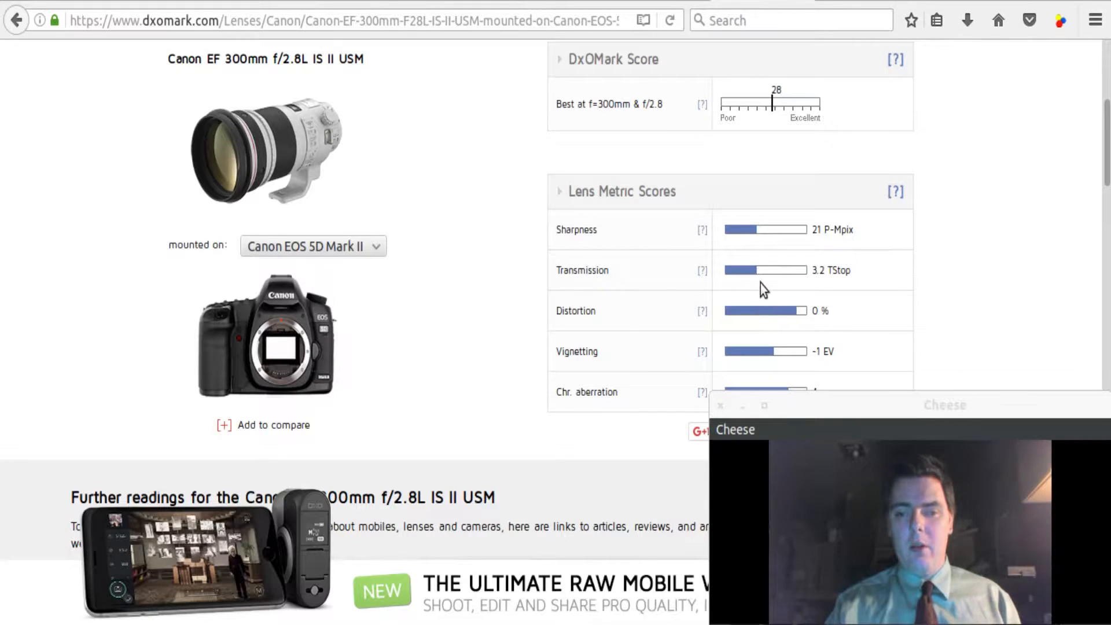
mouse_move(772, 354)
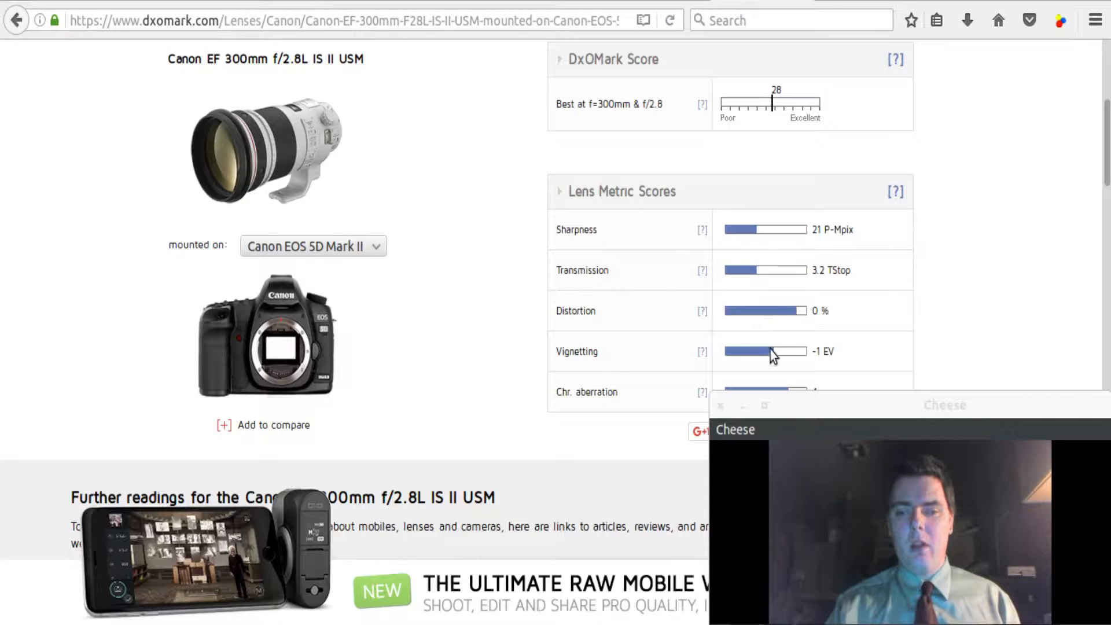
mouse_move(776, 278)
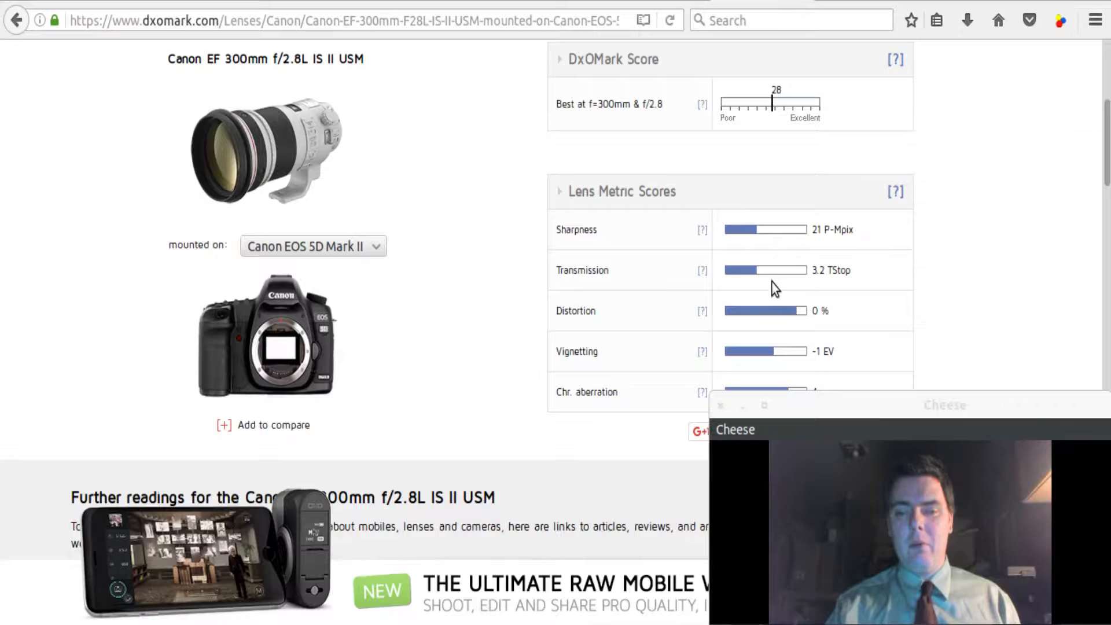
mouse_move(782, 240)
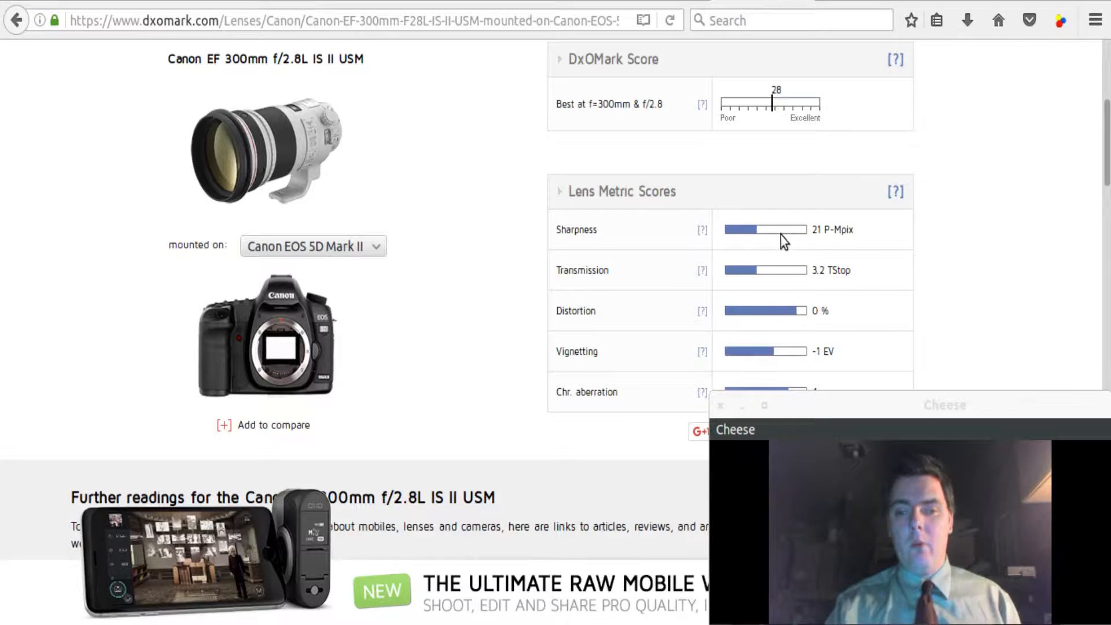
mouse_move(771, 232)
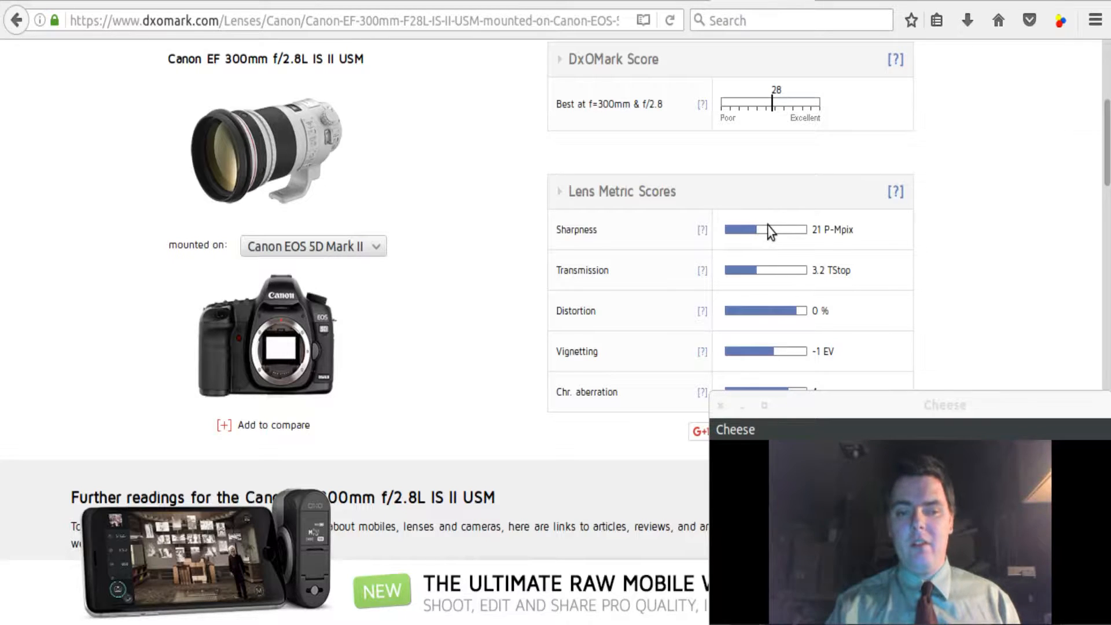
mouse_move(779, 239)
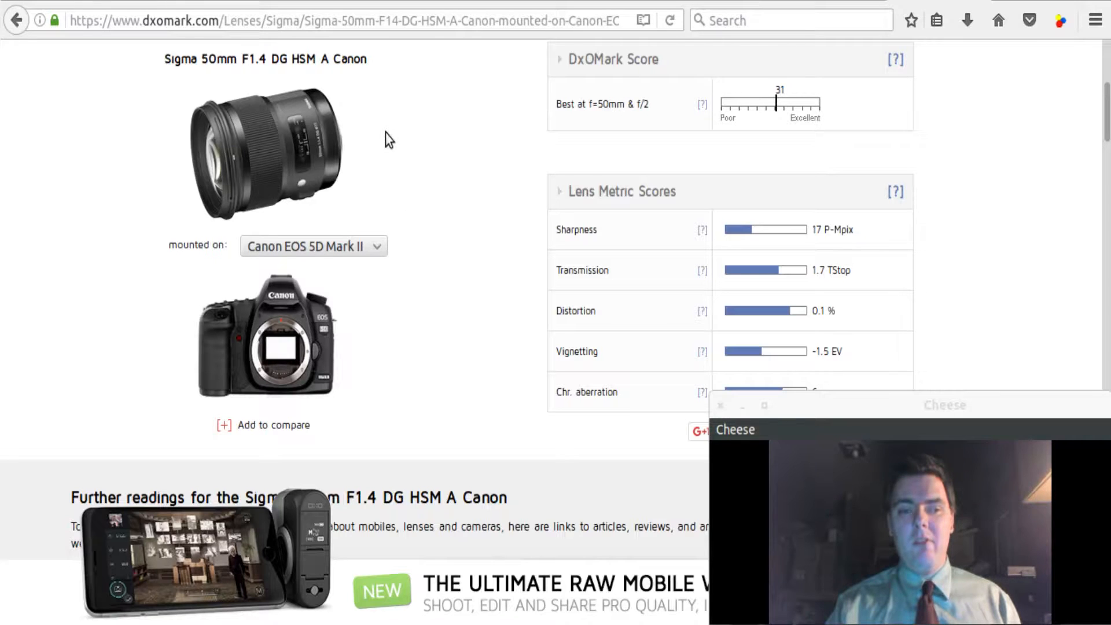
mouse_move(322, 82)
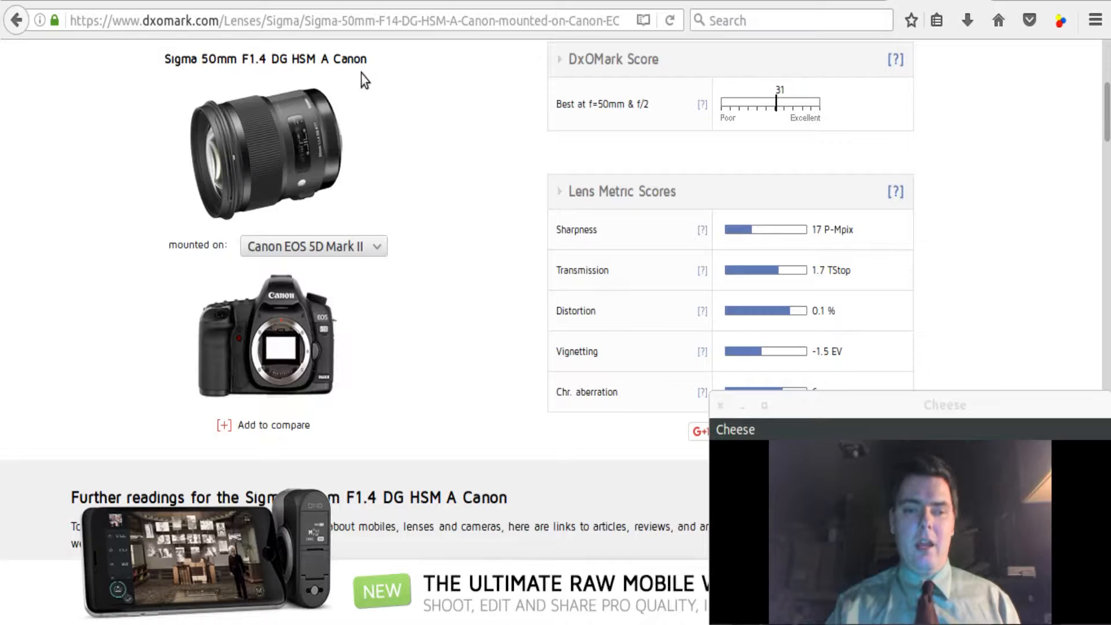
mouse_move(263, 165)
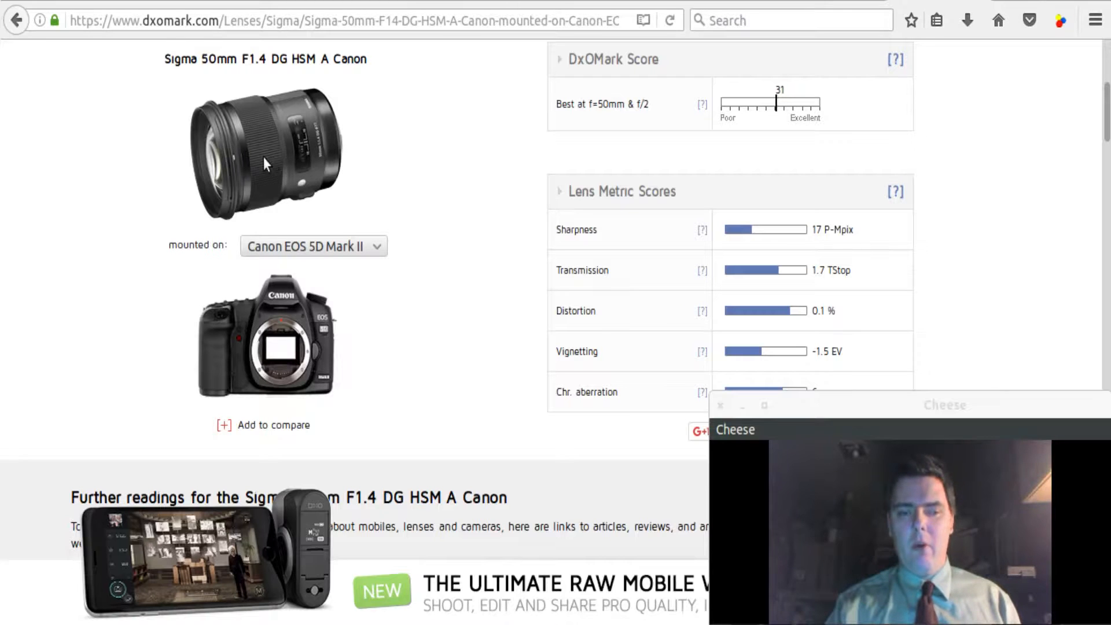
mouse_move(784, 248)
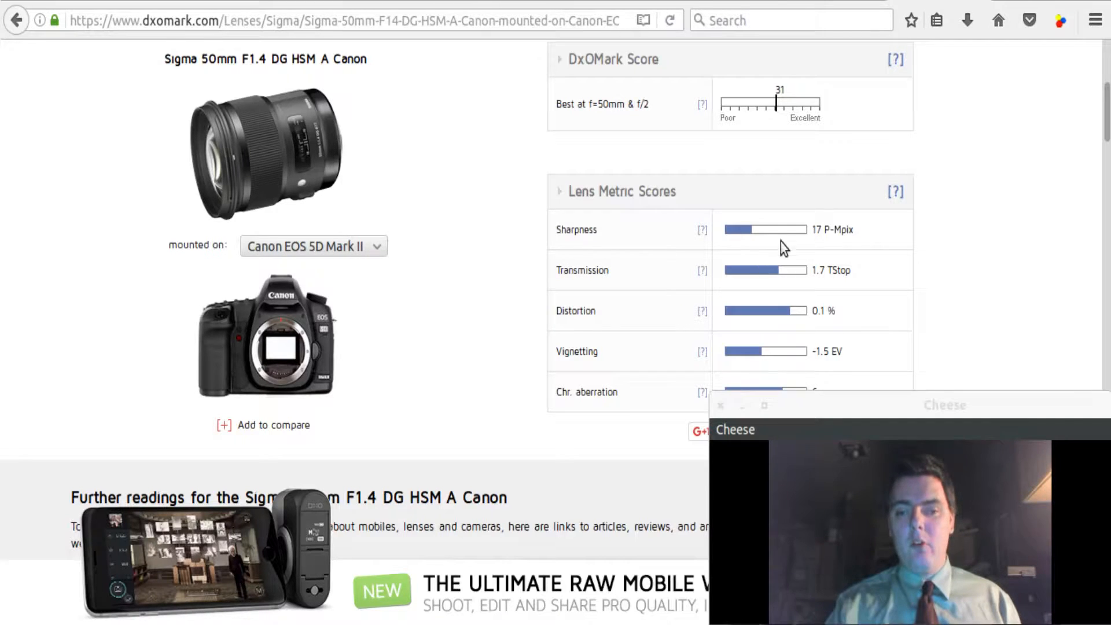
mouse_move(765, 236)
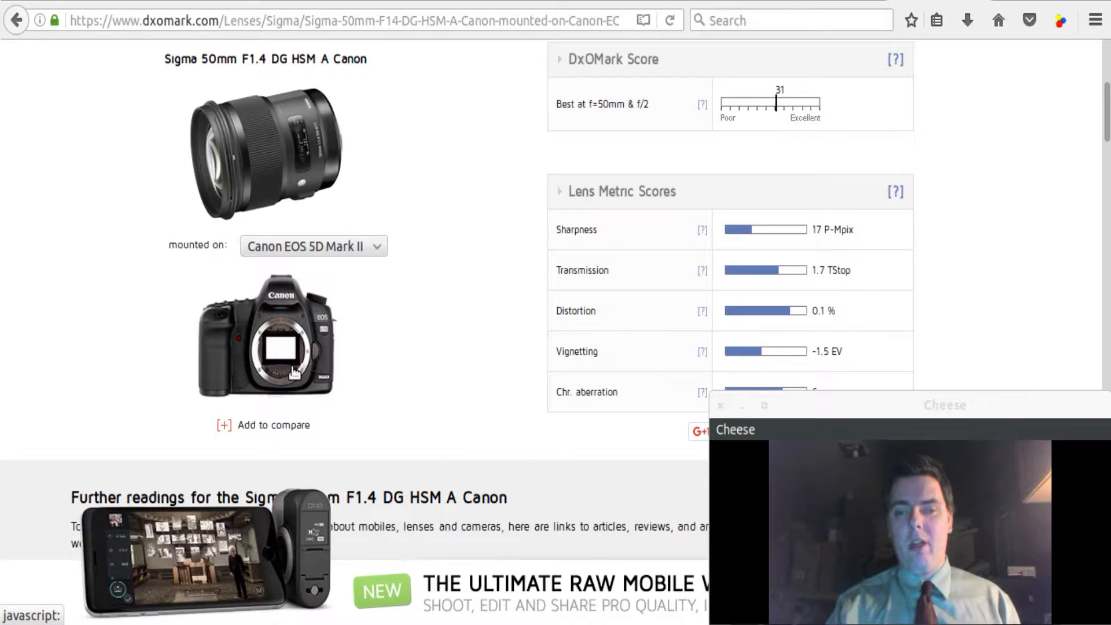
mouse_move(603, 145)
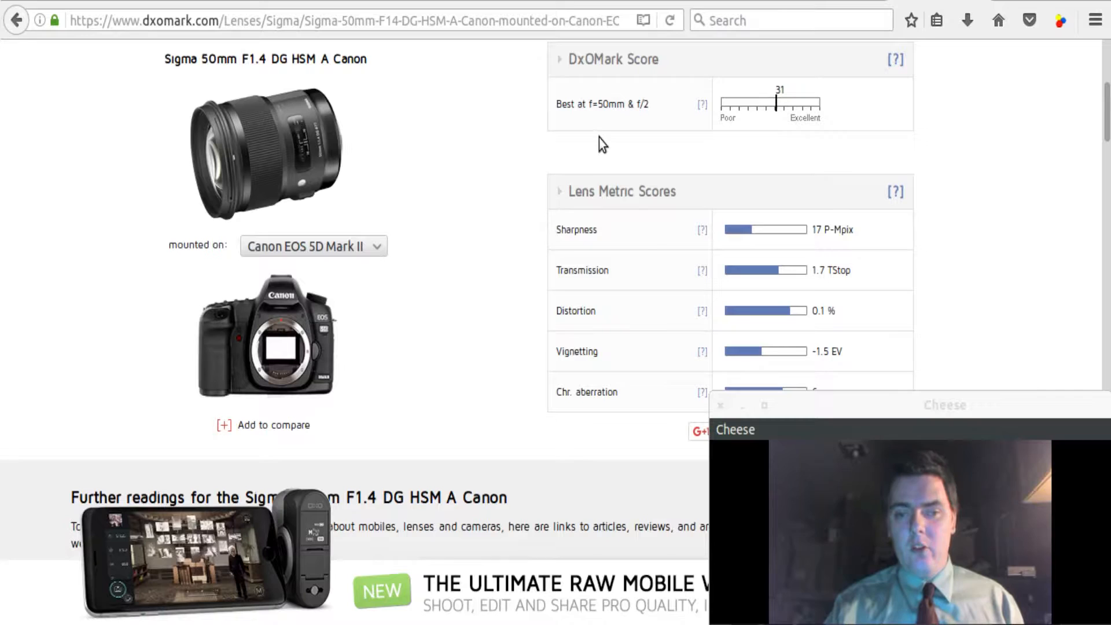
mouse_move(614, 127)
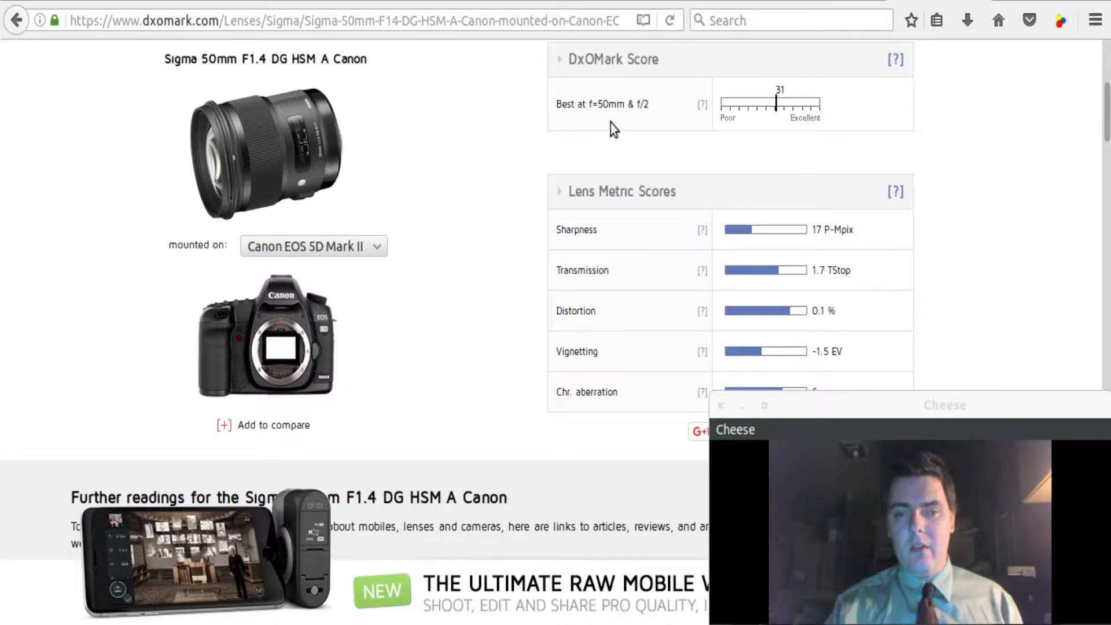
mouse_move(618, 138)
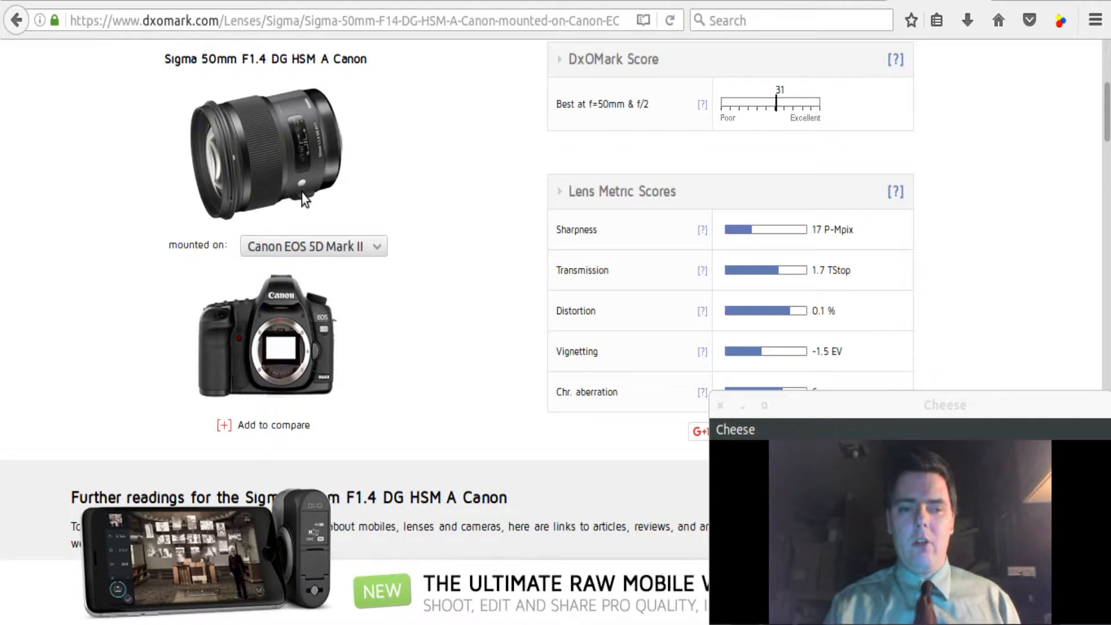
mouse_move(259, 252)
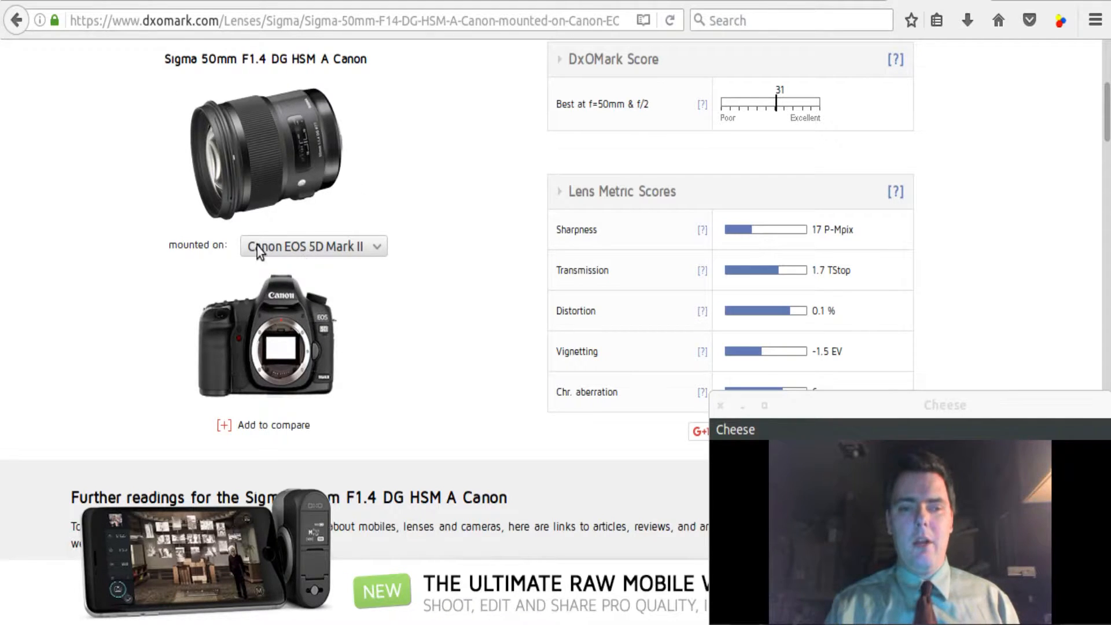
mouse_move(256, 119)
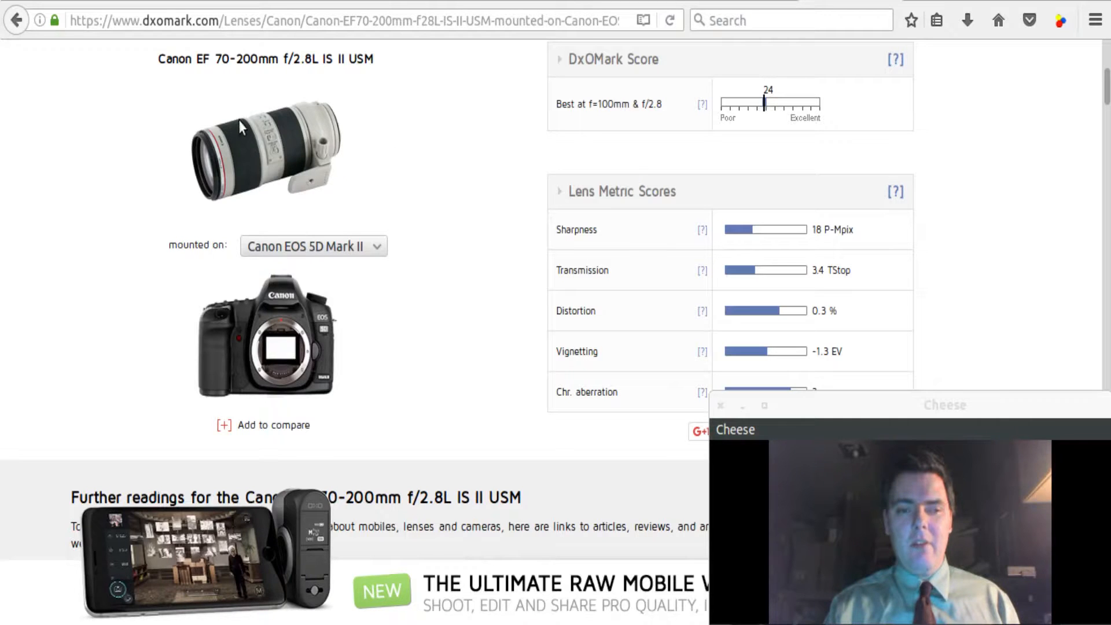
mouse_move(354, 80)
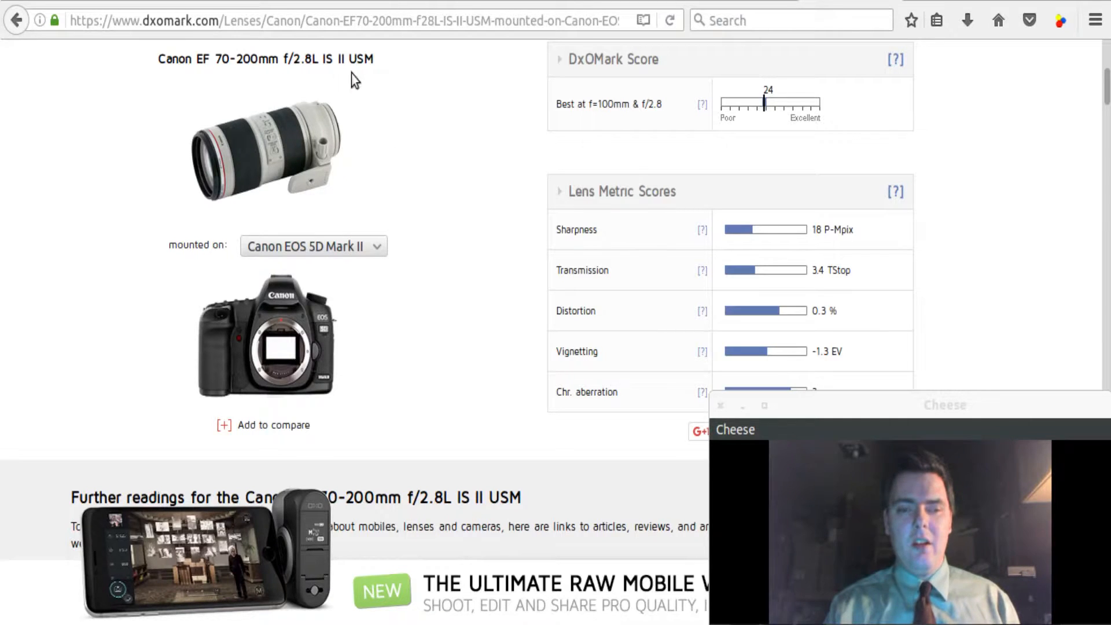
mouse_move(374, 125)
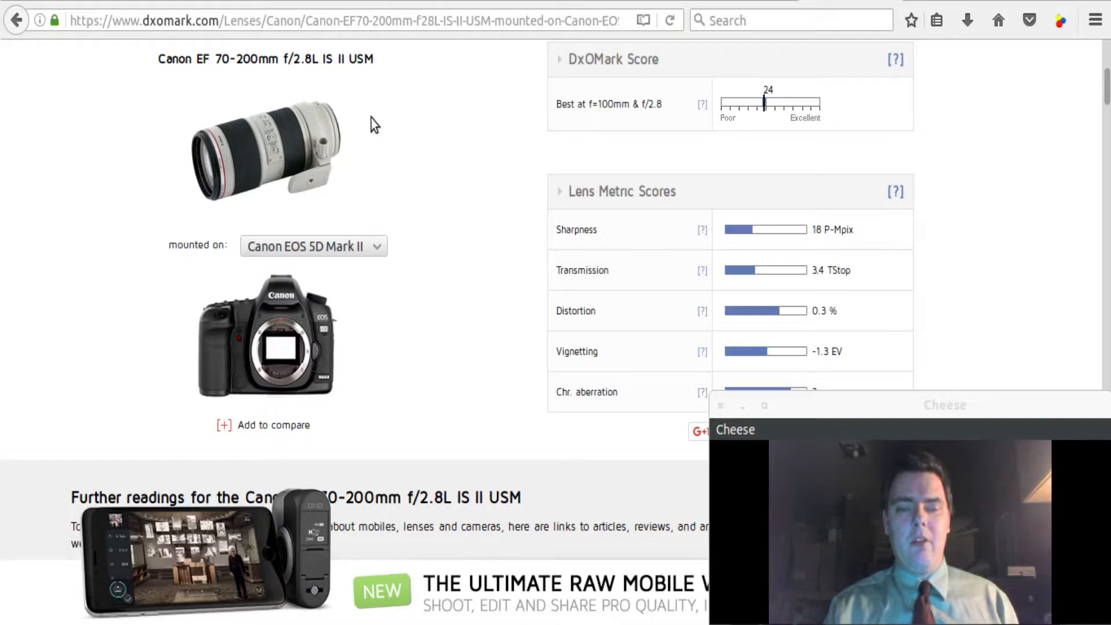
mouse_move(359, 177)
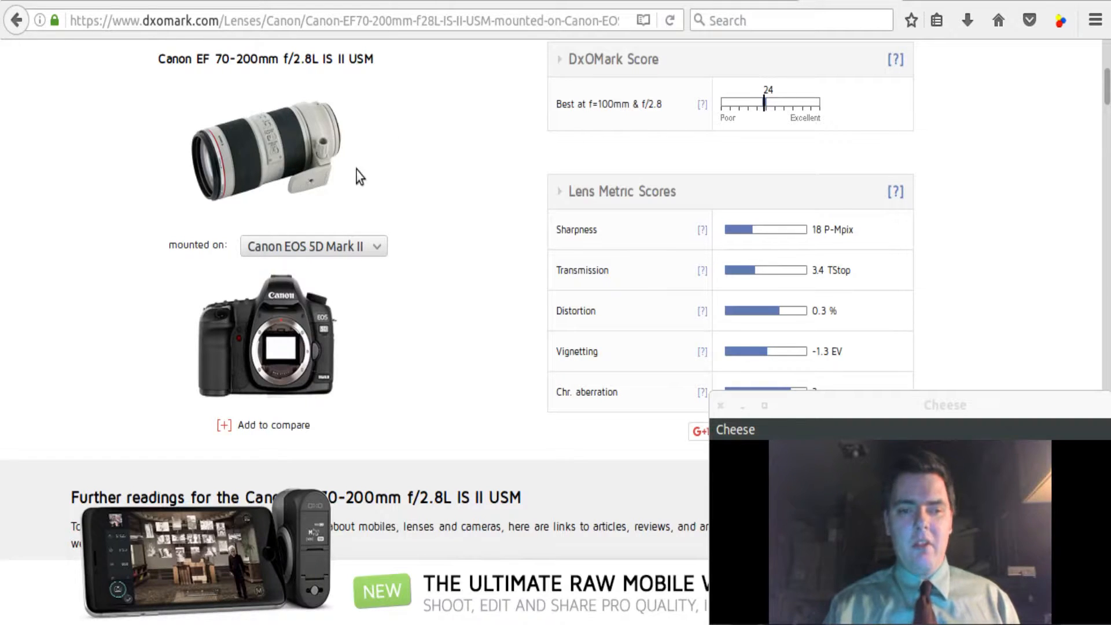
mouse_move(315, 372)
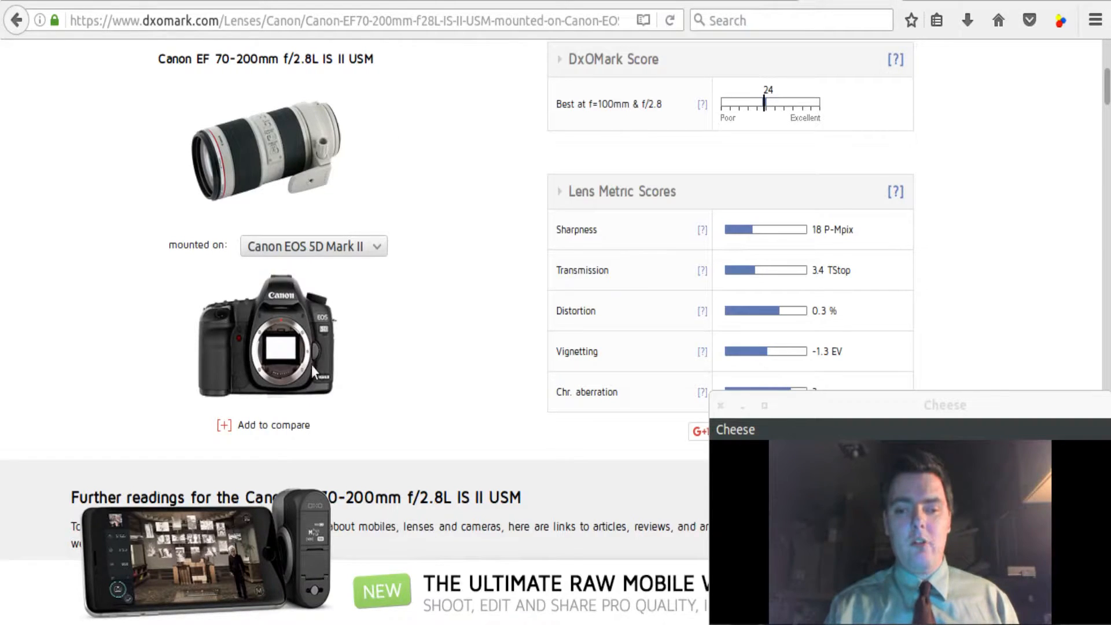
mouse_move(280, 372)
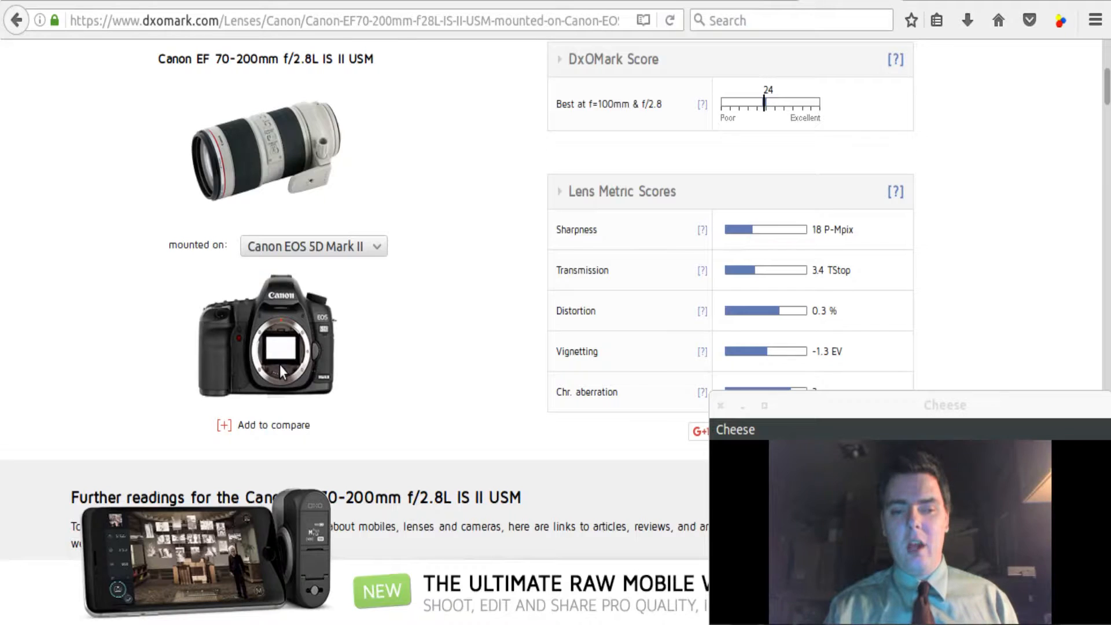
mouse_move(297, 351)
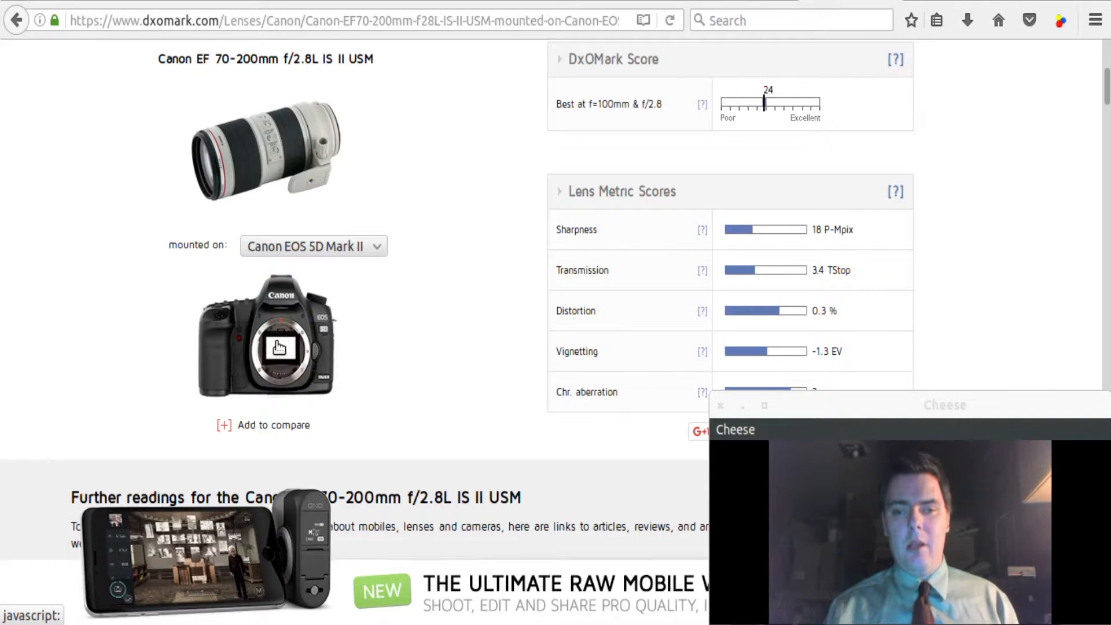
mouse_move(361, 354)
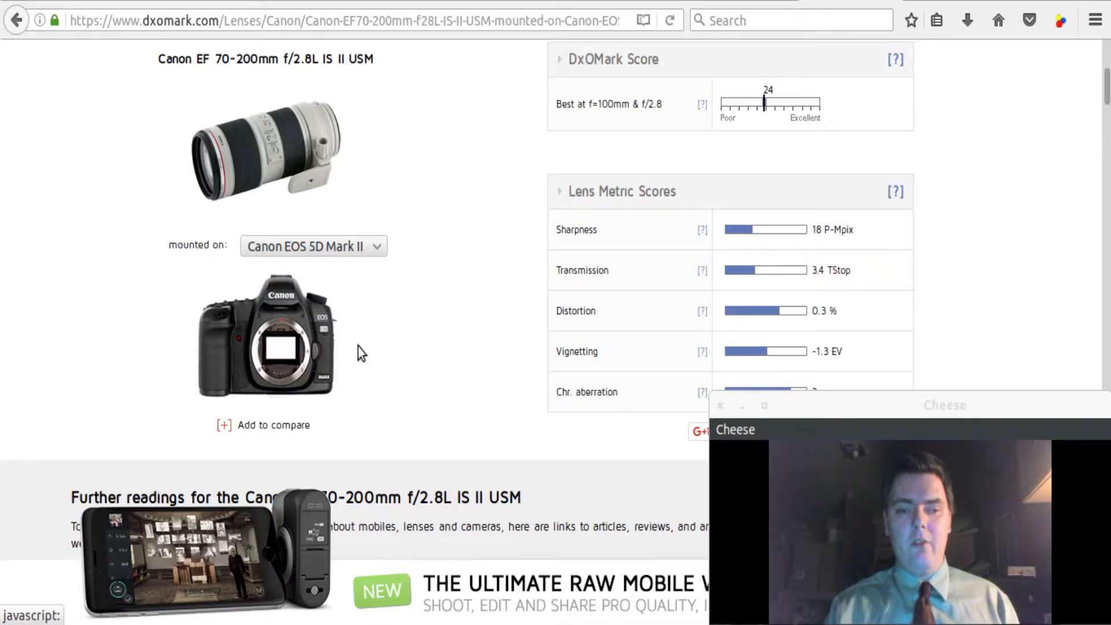
mouse_move(334, 347)
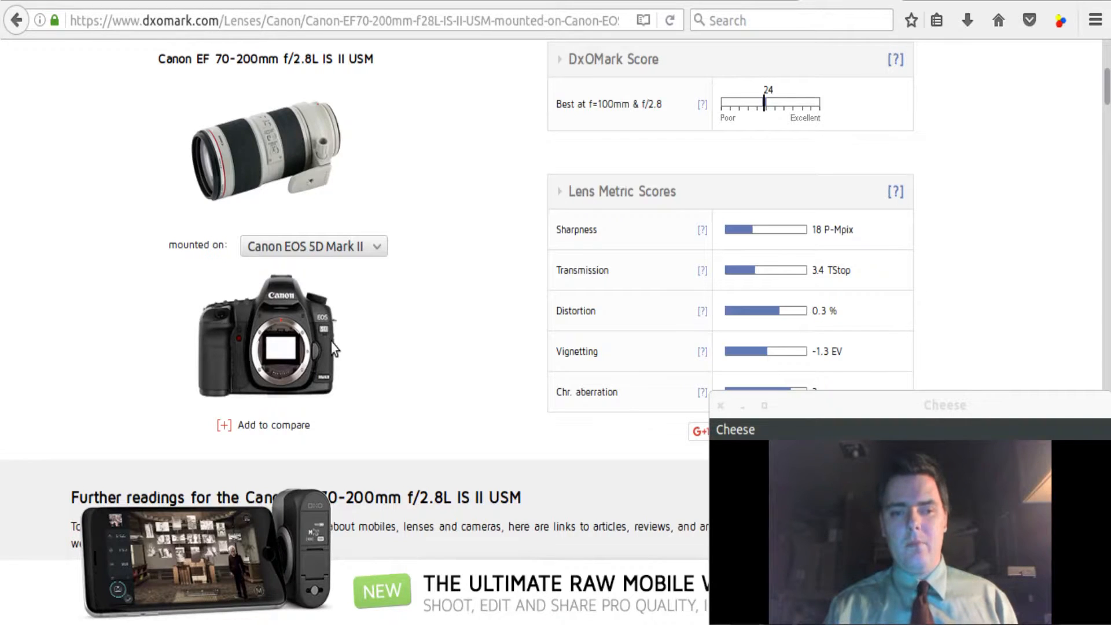
mouse_move(390, 345)
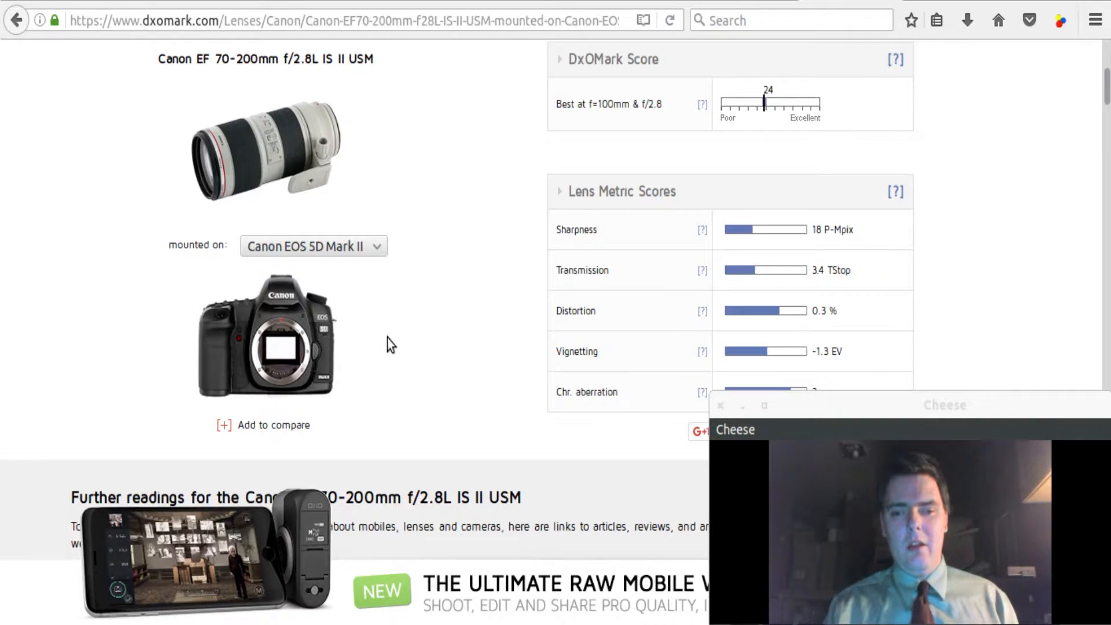
mouse_move(361, 196)
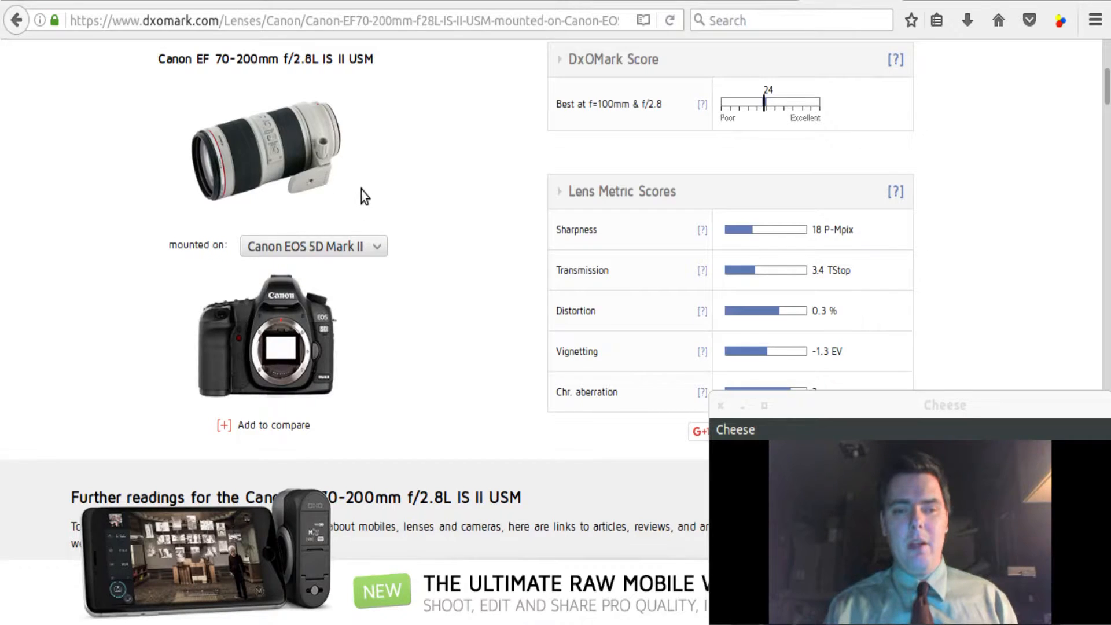
mouse_move(301, 184)
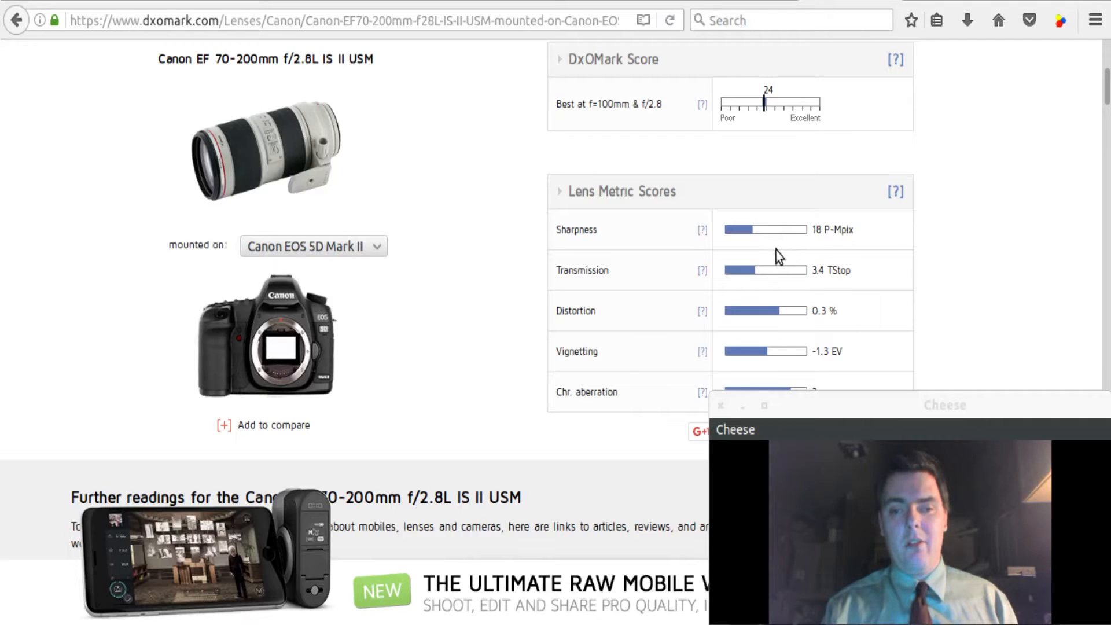
mouse_move(609, 127)
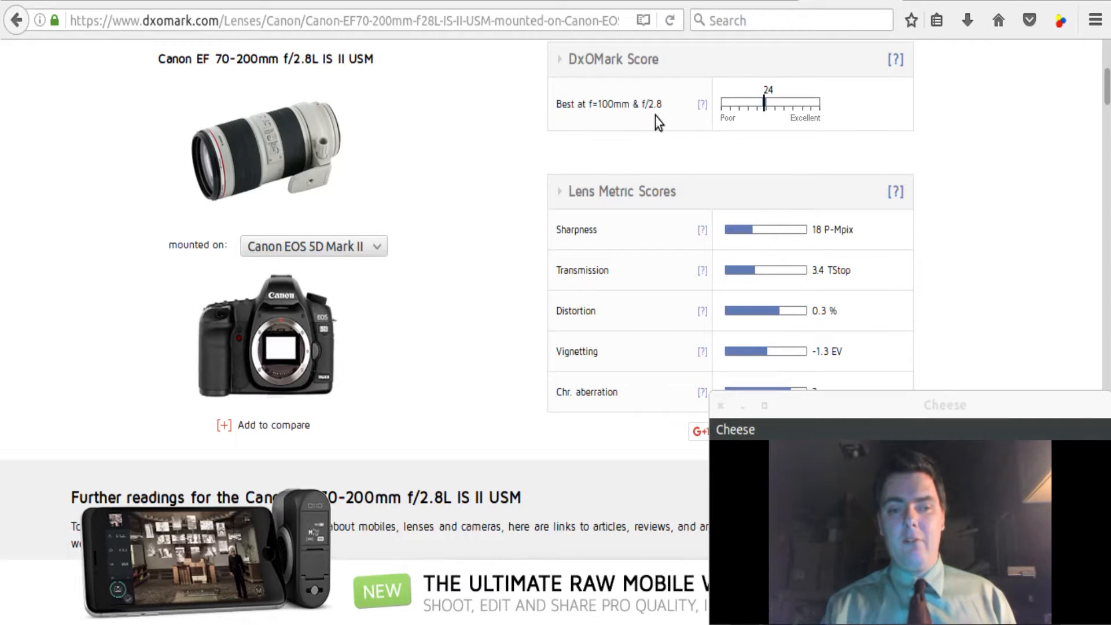
mouse_move(382, 139)
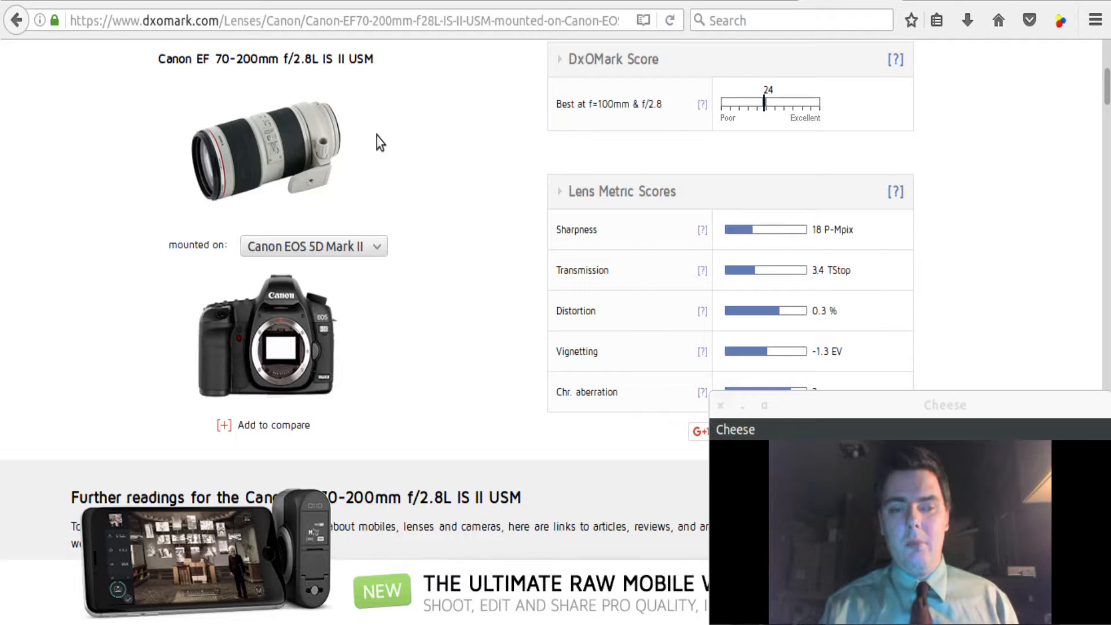
mouse_move(668, 120)
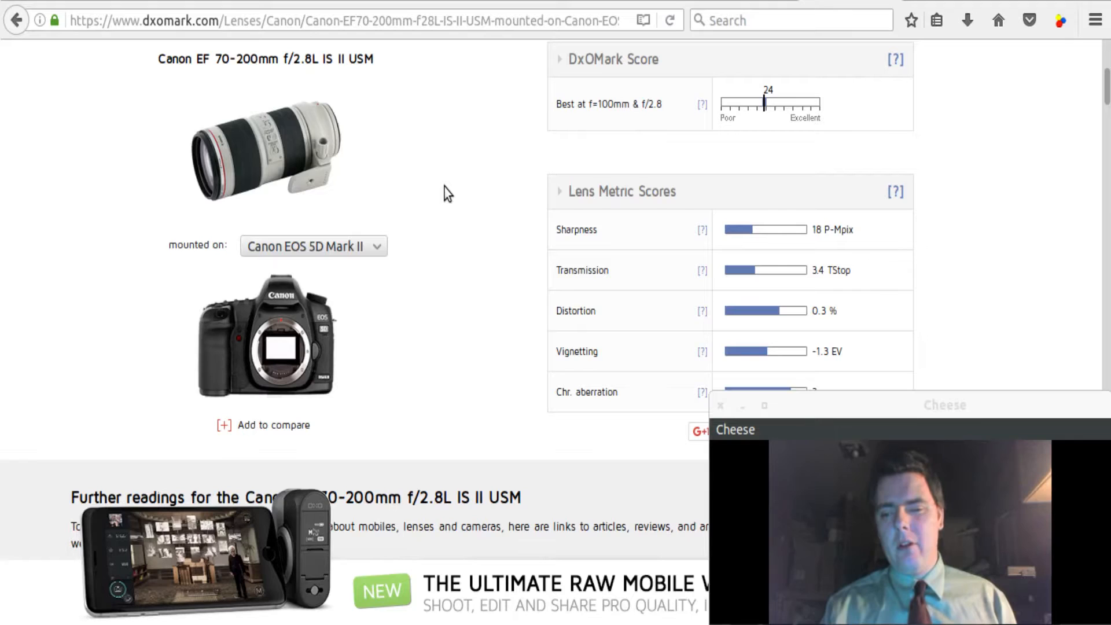
mouse_move(464, 213)
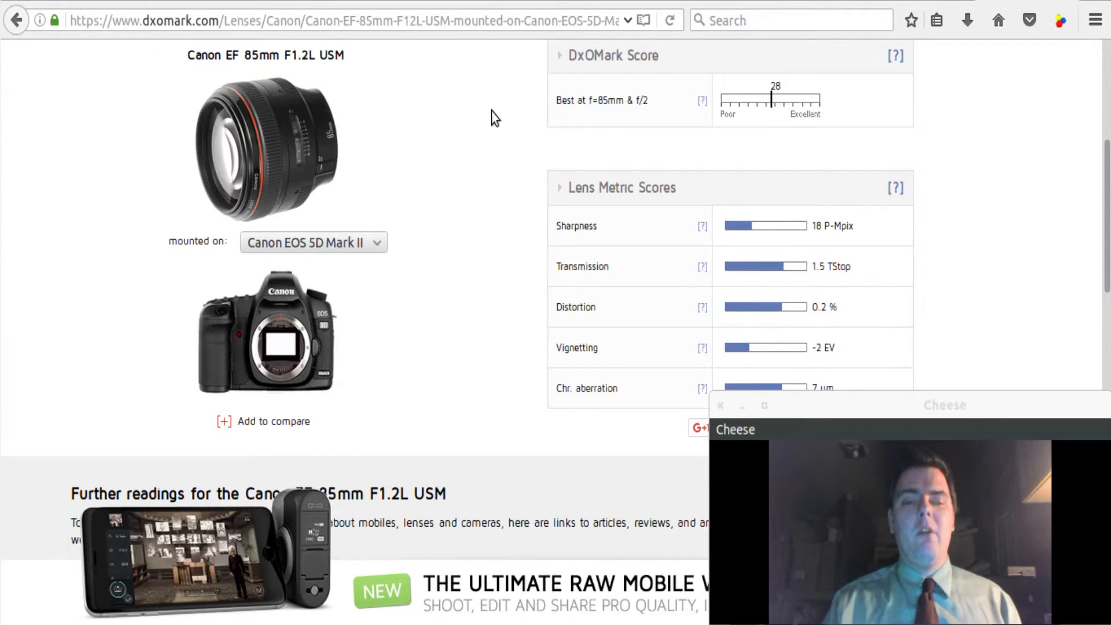
mouse_move(435, 89)
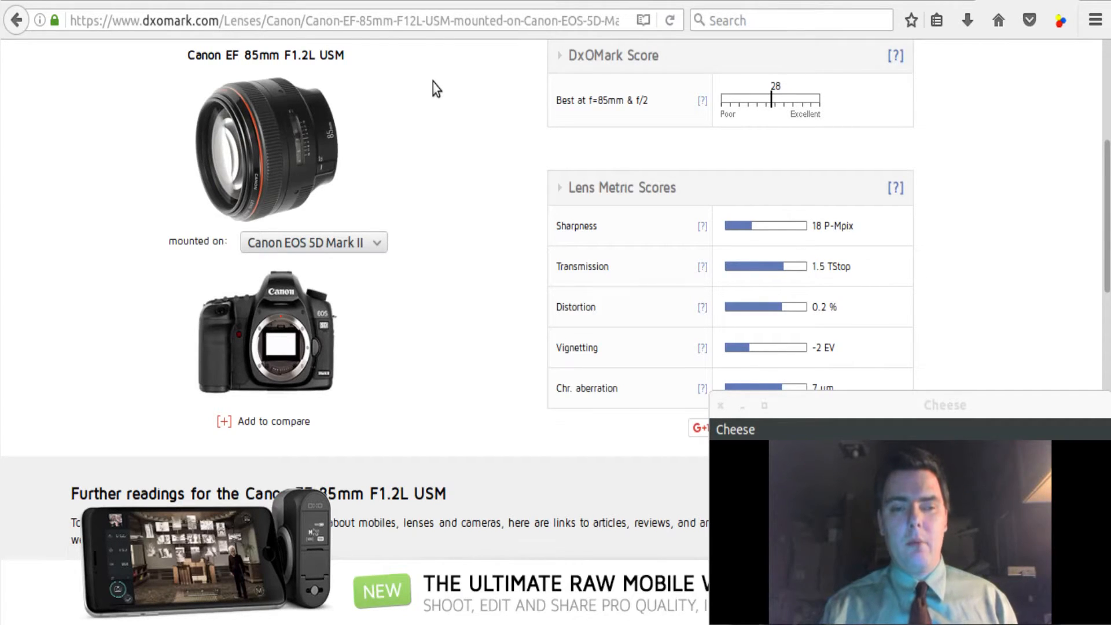
mouse_move(442, 184)
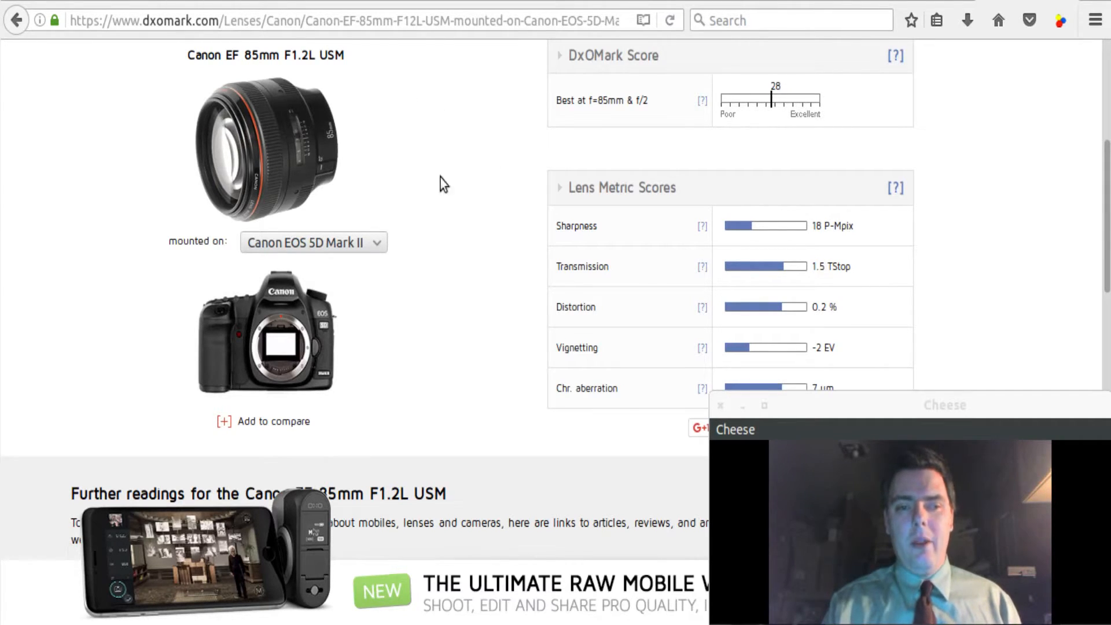
mouse_move(410, 168)
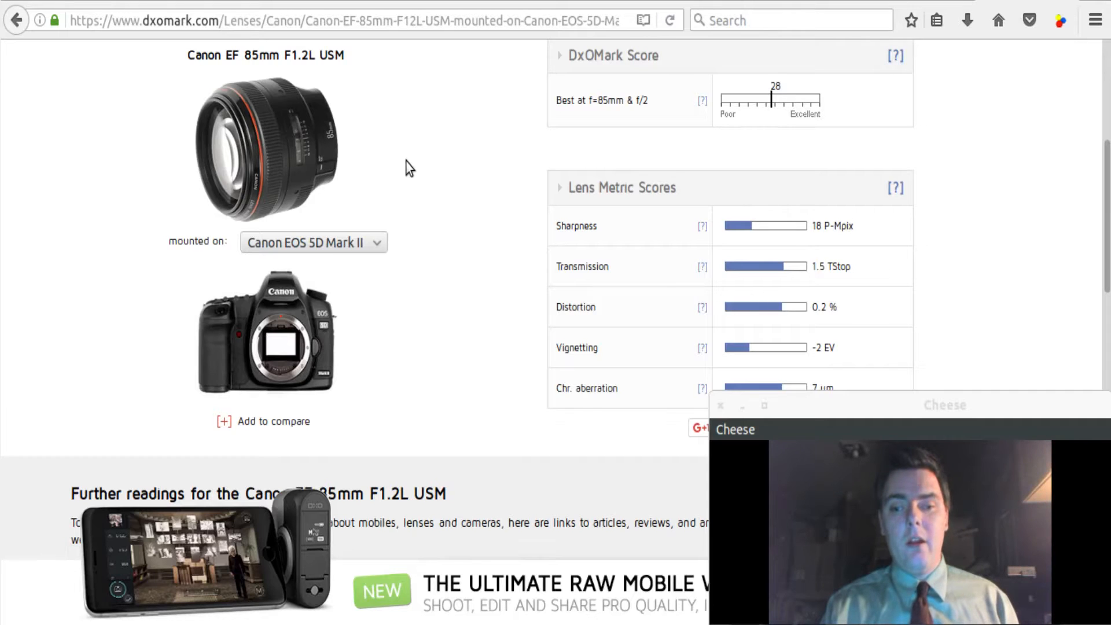
mouse_move(258, 78)
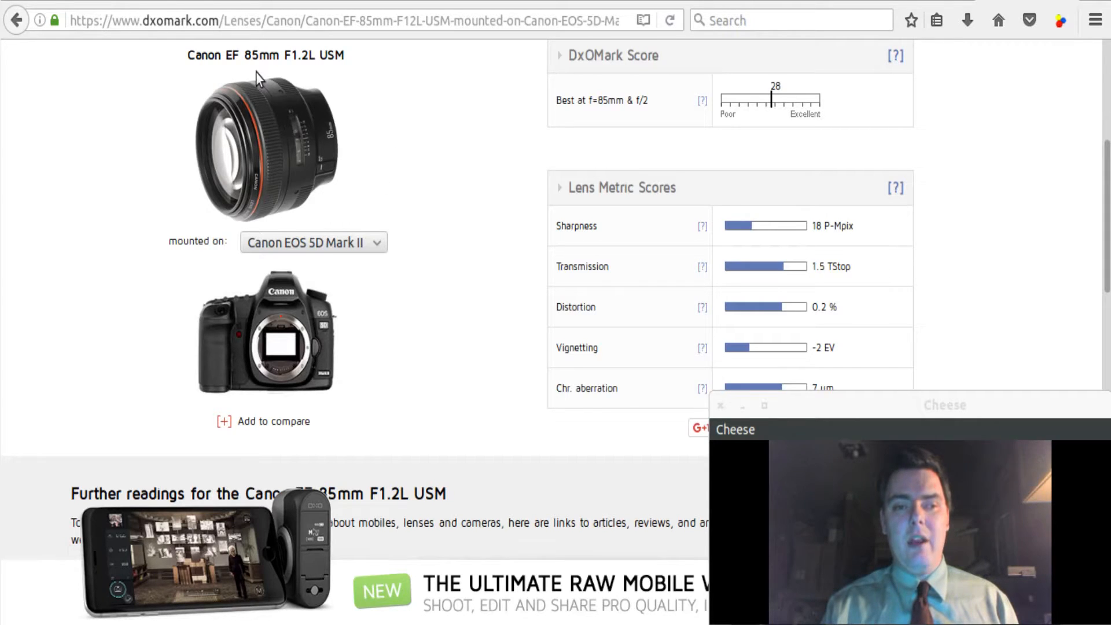
mouse_move(322, 71)
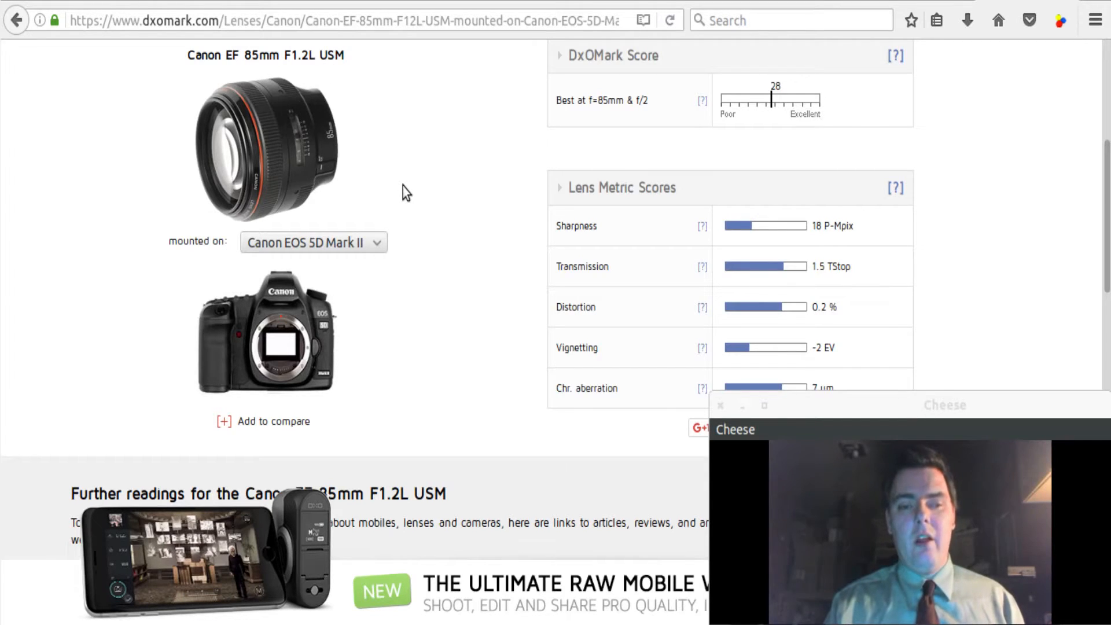
mouse_move(474, 172)
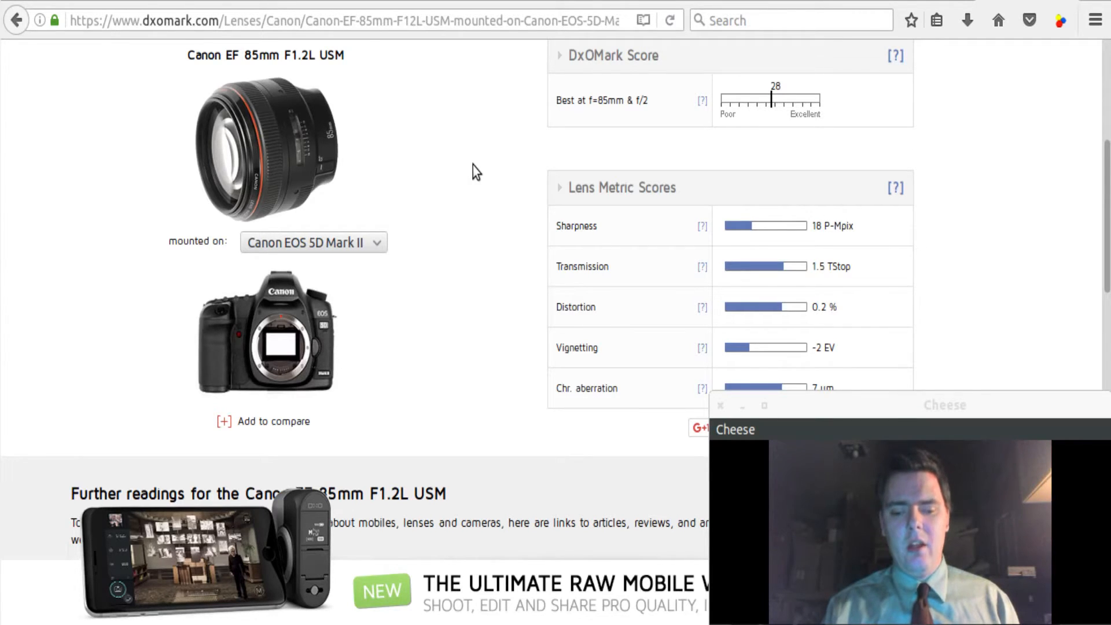
mouse_move(520, 204)
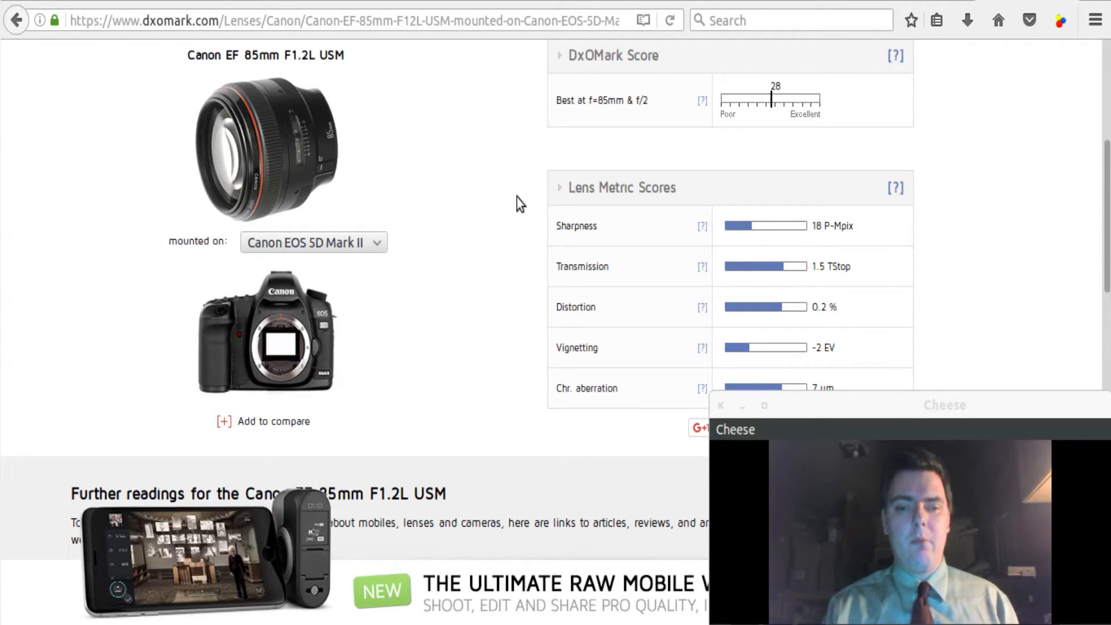
mouse_move(466, 214)
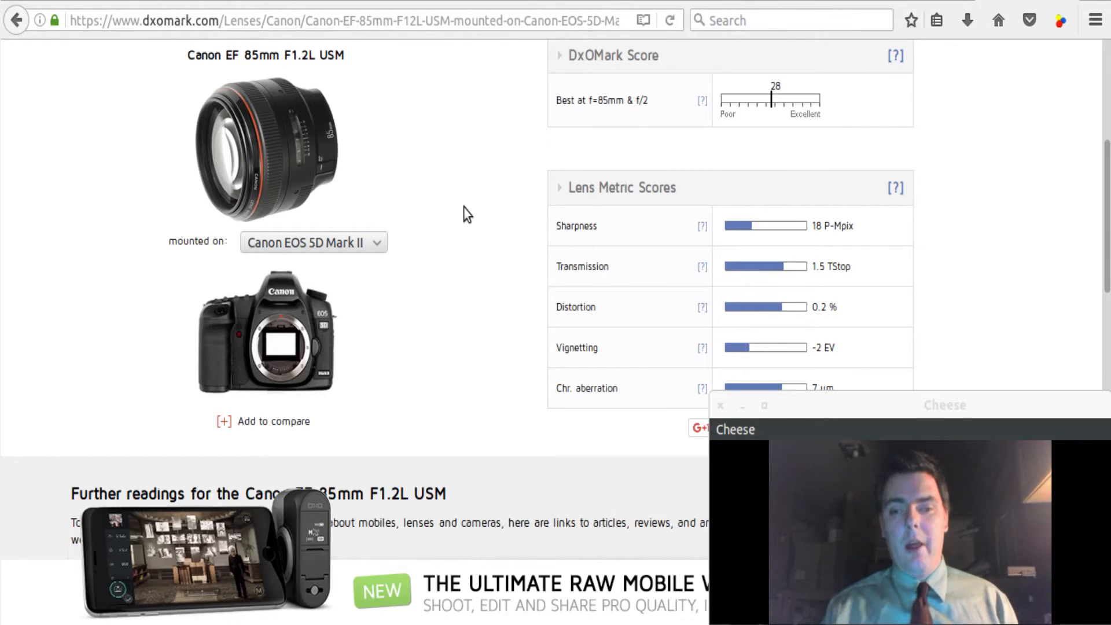
mouse_move(494, 240)
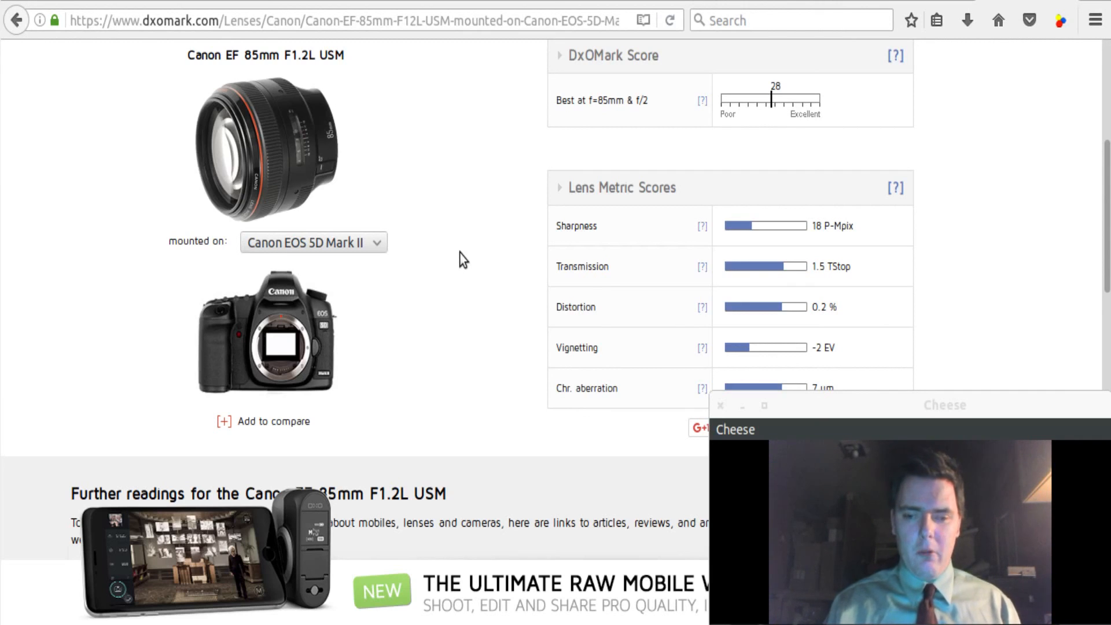
mouse_move(474, 294)
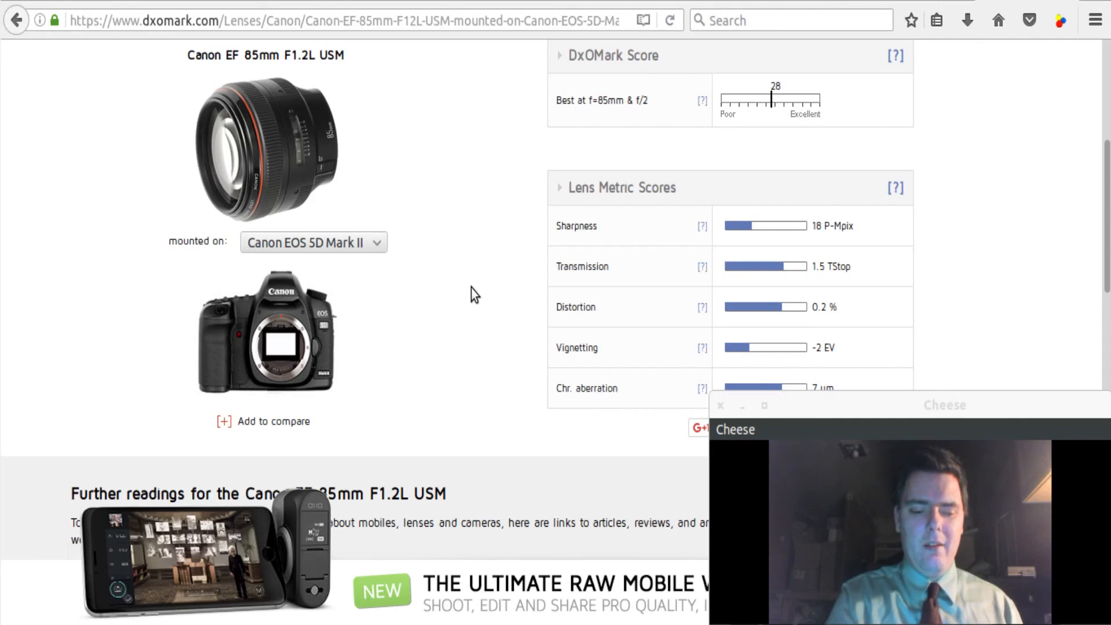